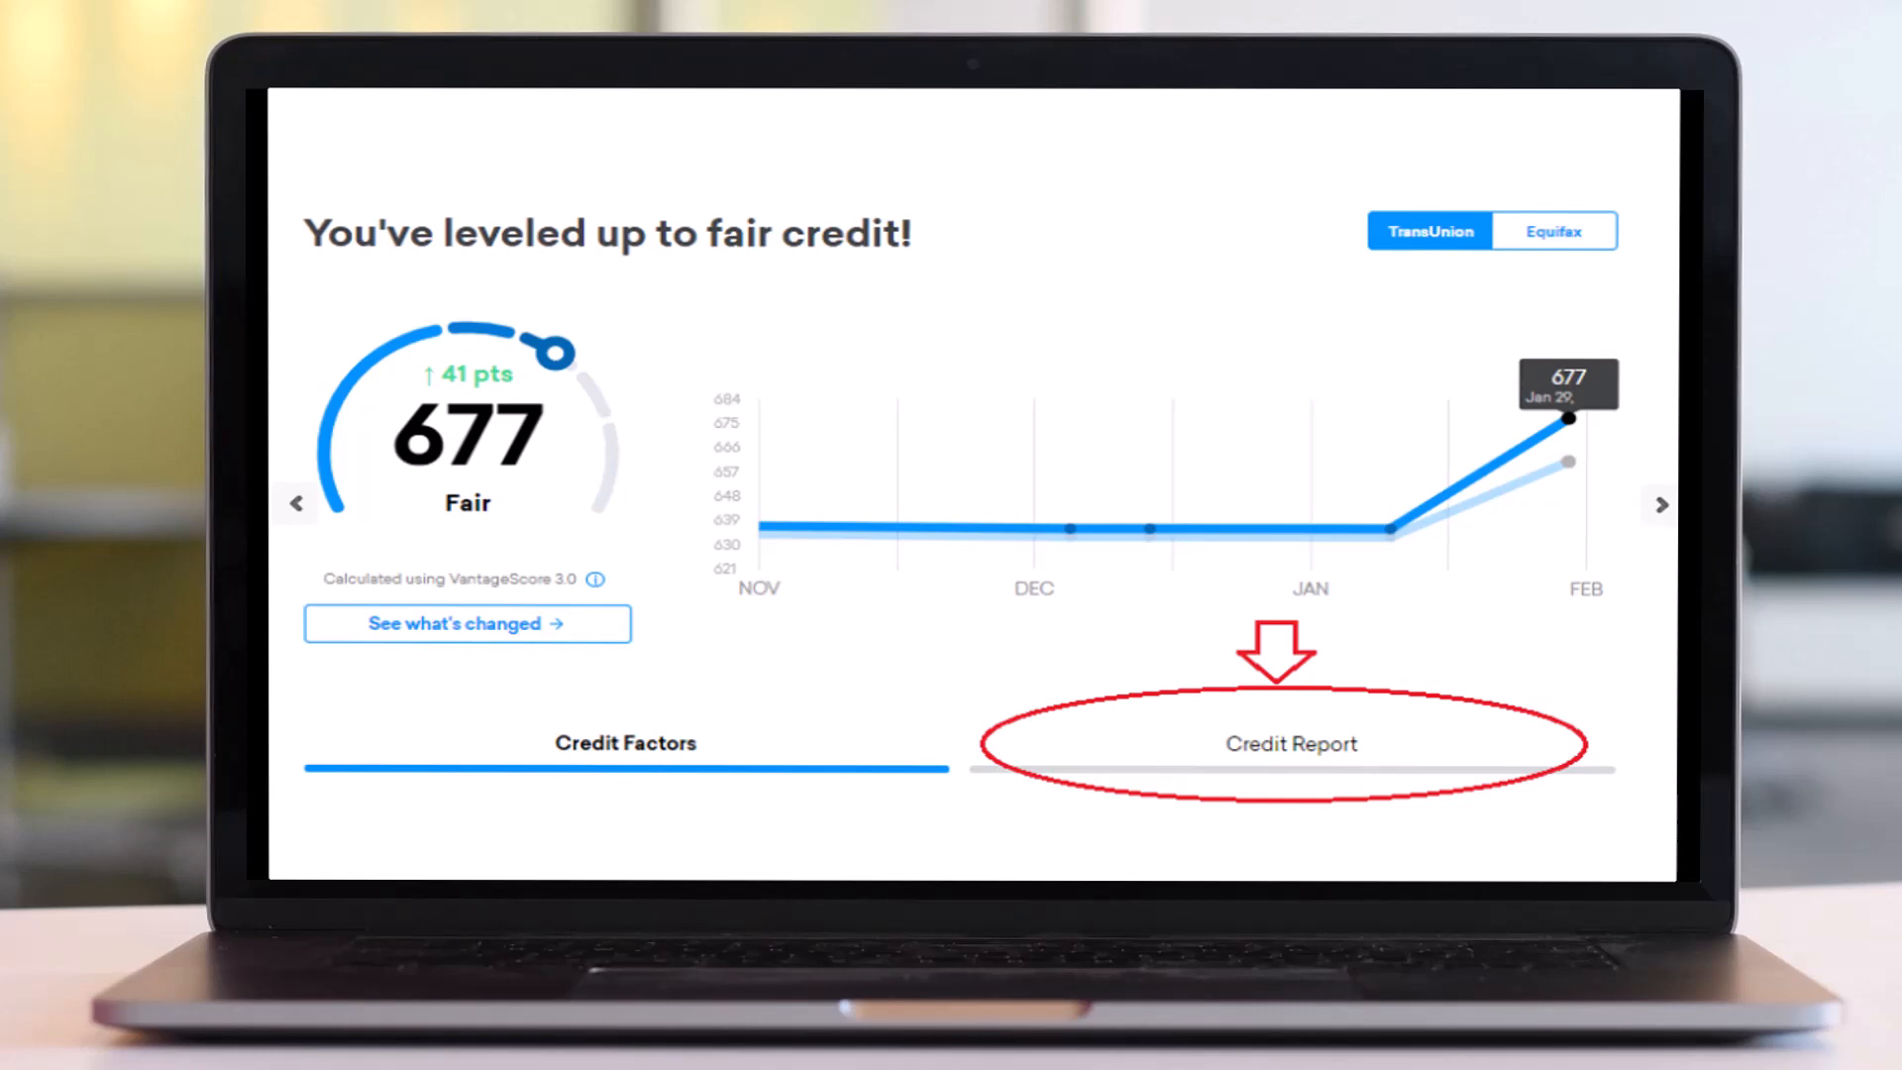
Show the TransUnion credit report details below the score chart
click(1290, 743)
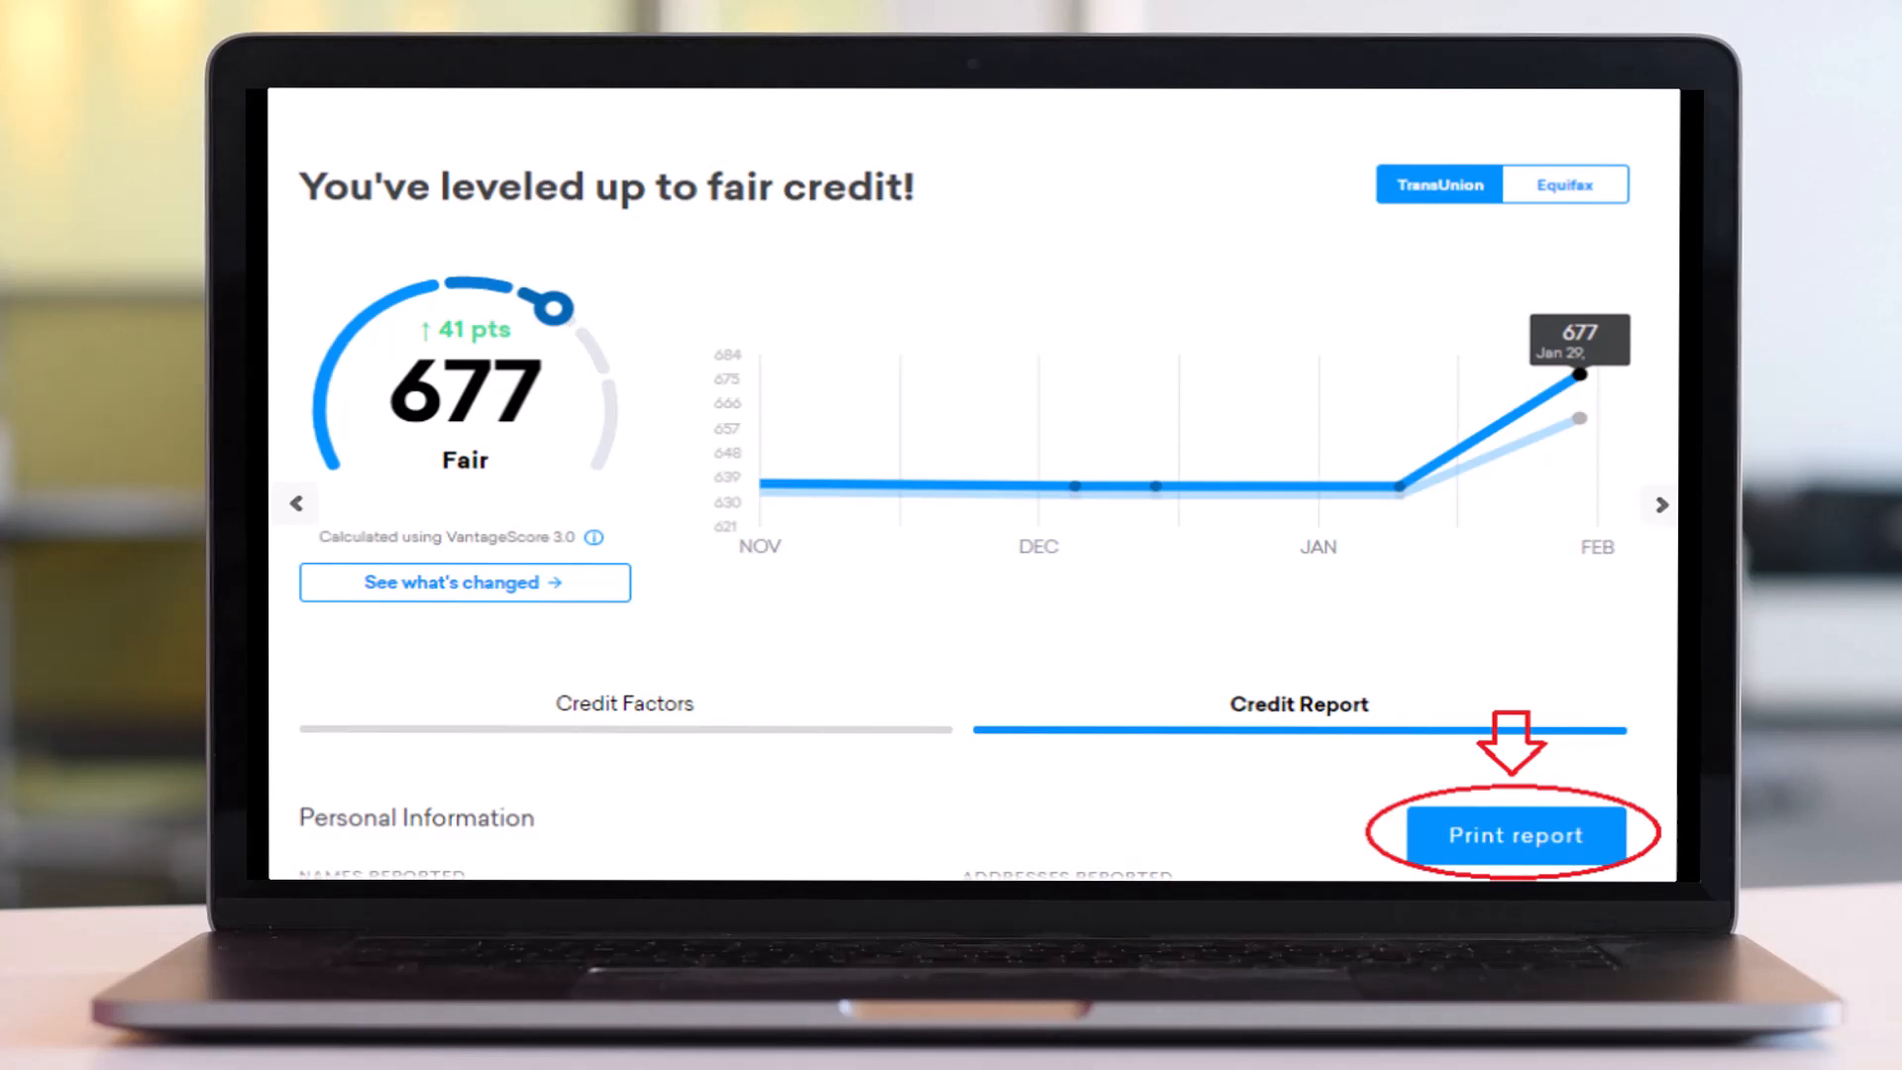
Print the full report to Microsoft Print to PDF, bringing up the save window
click(1513, 834)
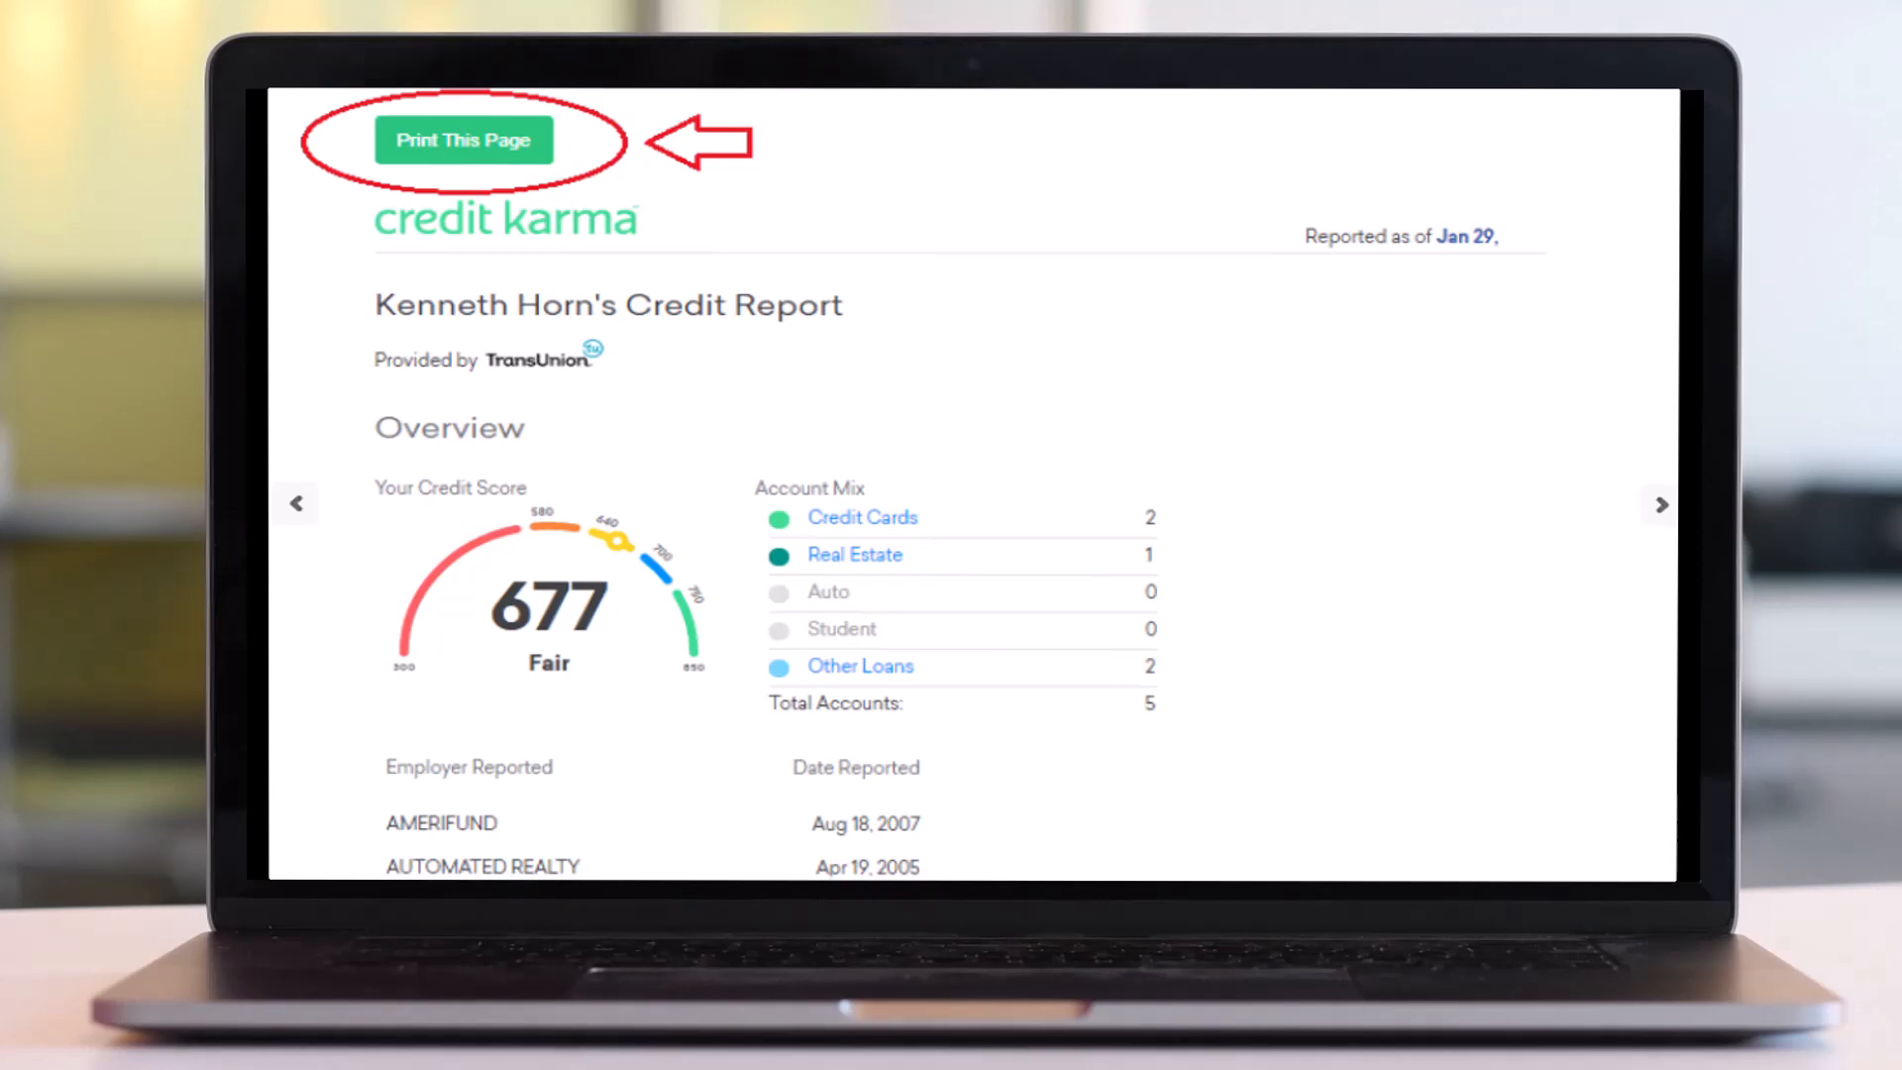
click(461, 139)
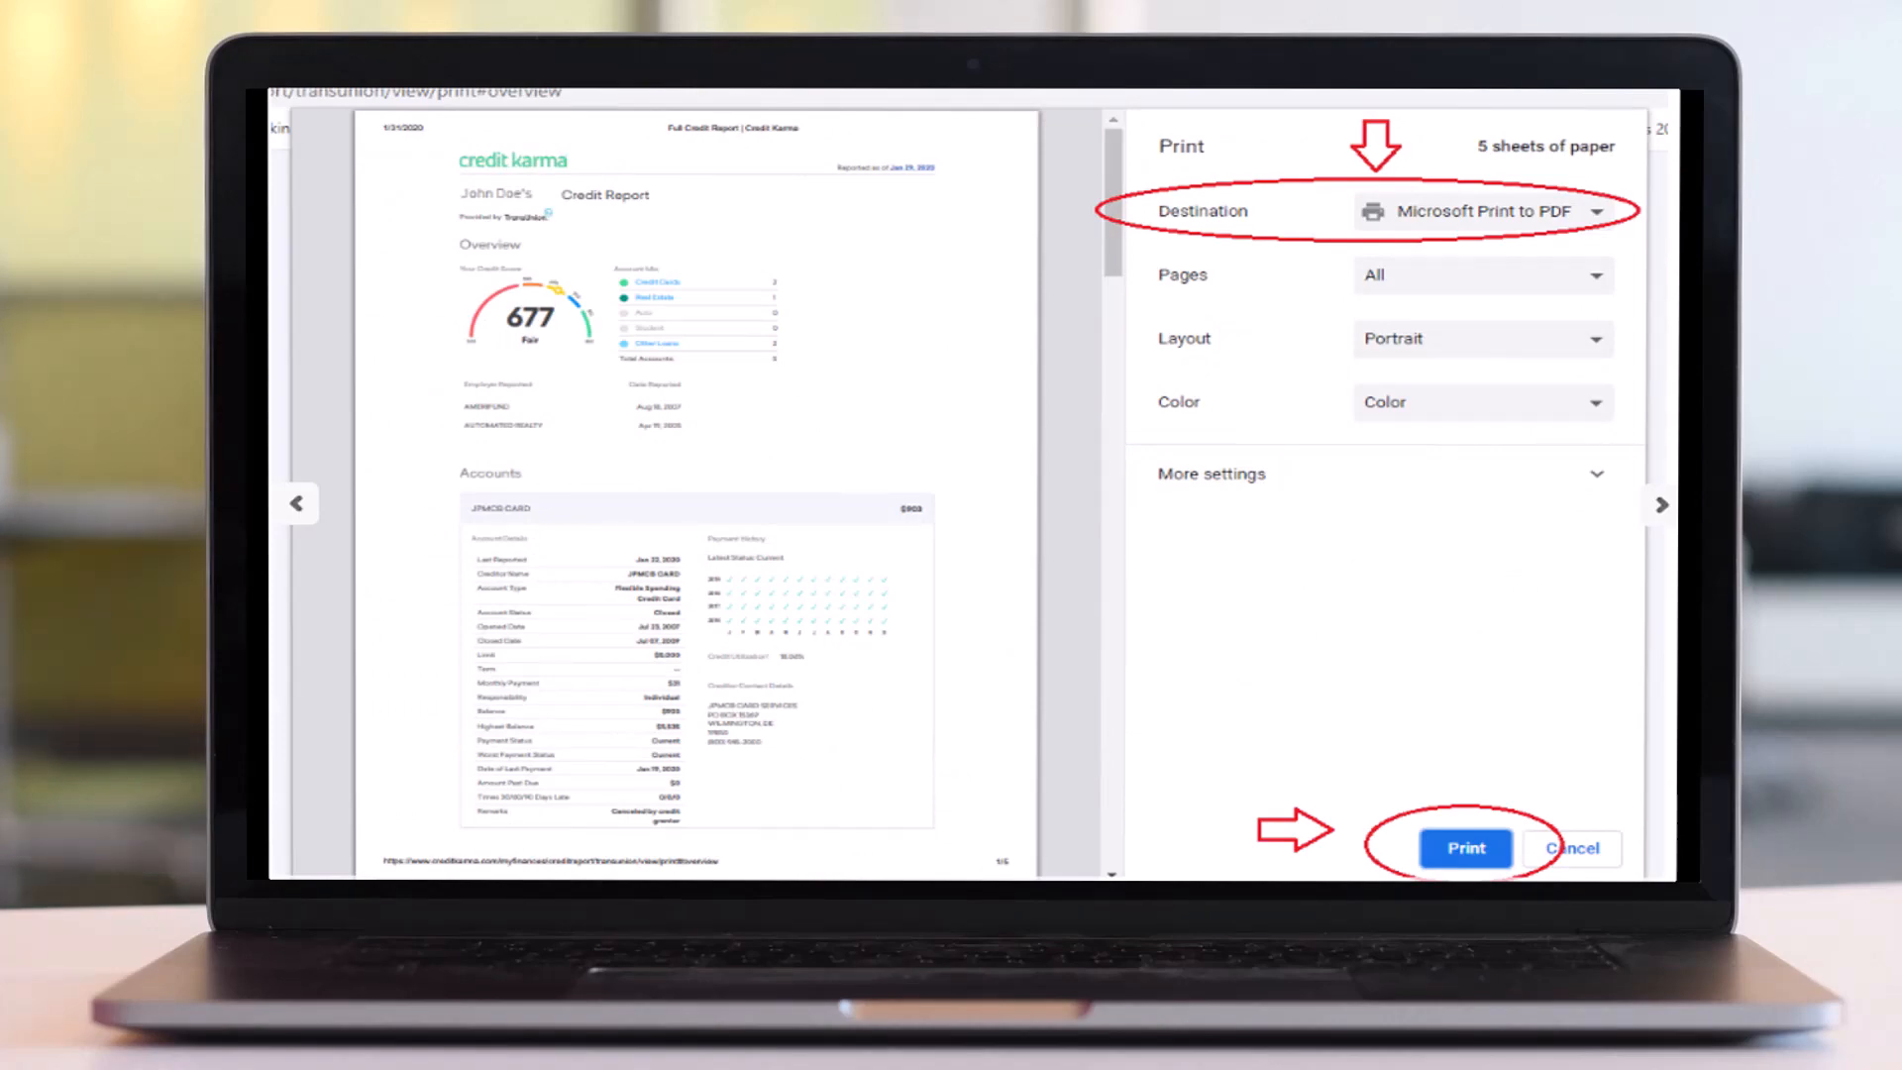
click(1466, 848)
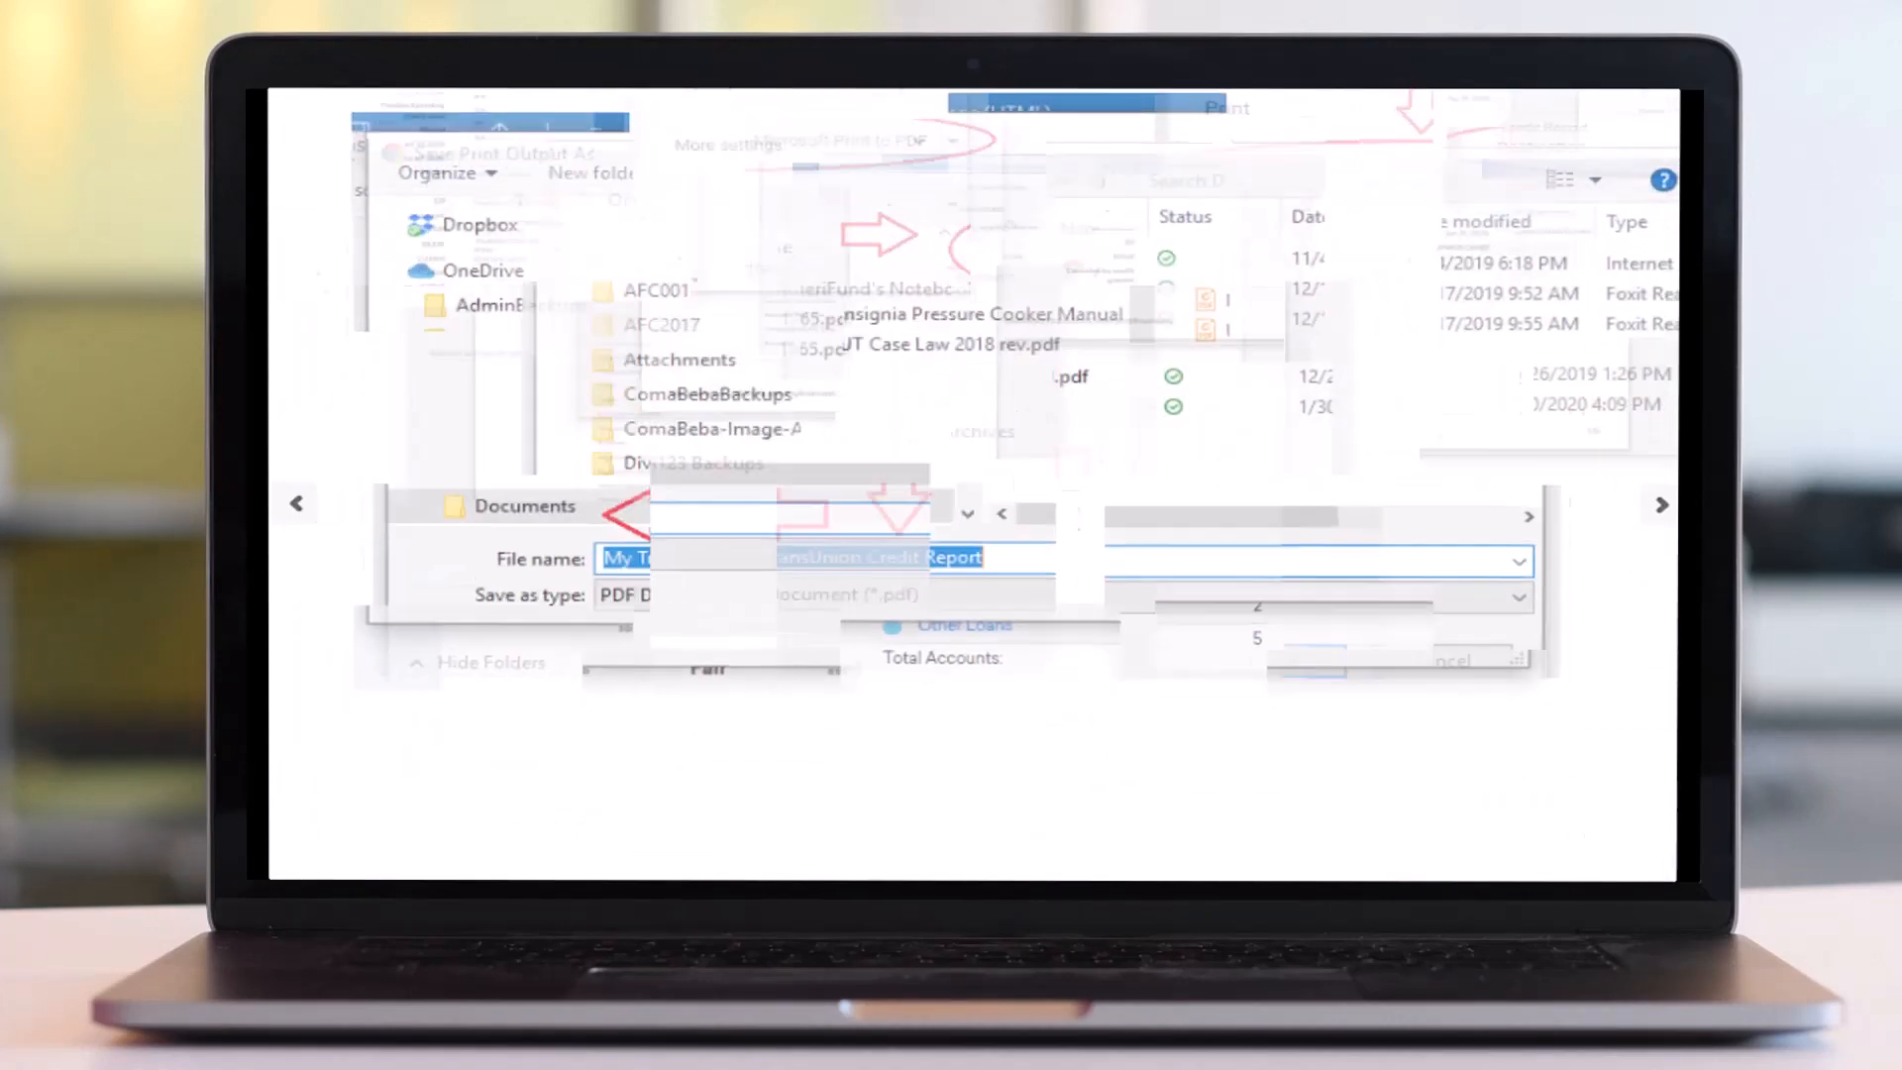